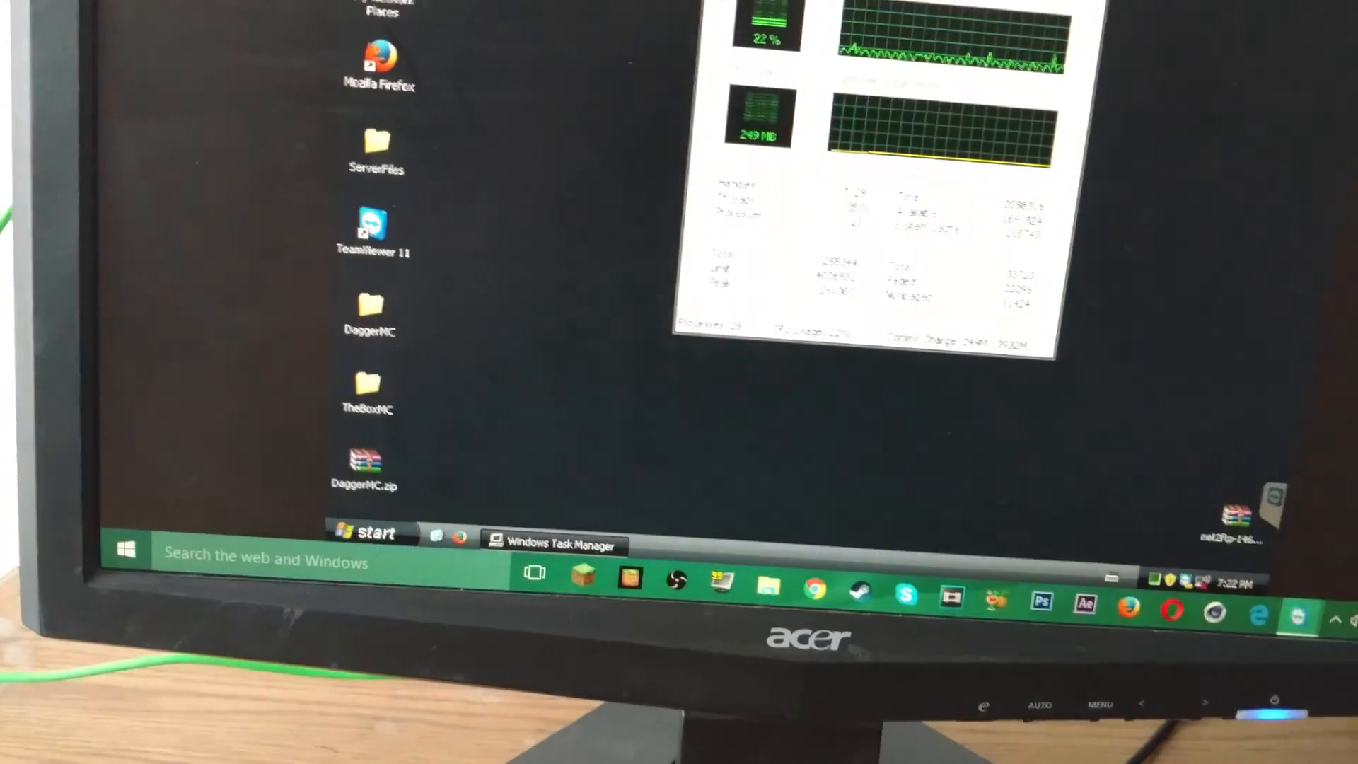
Open the Windows XP Start menu from the desktop.
left_click(368, 533)
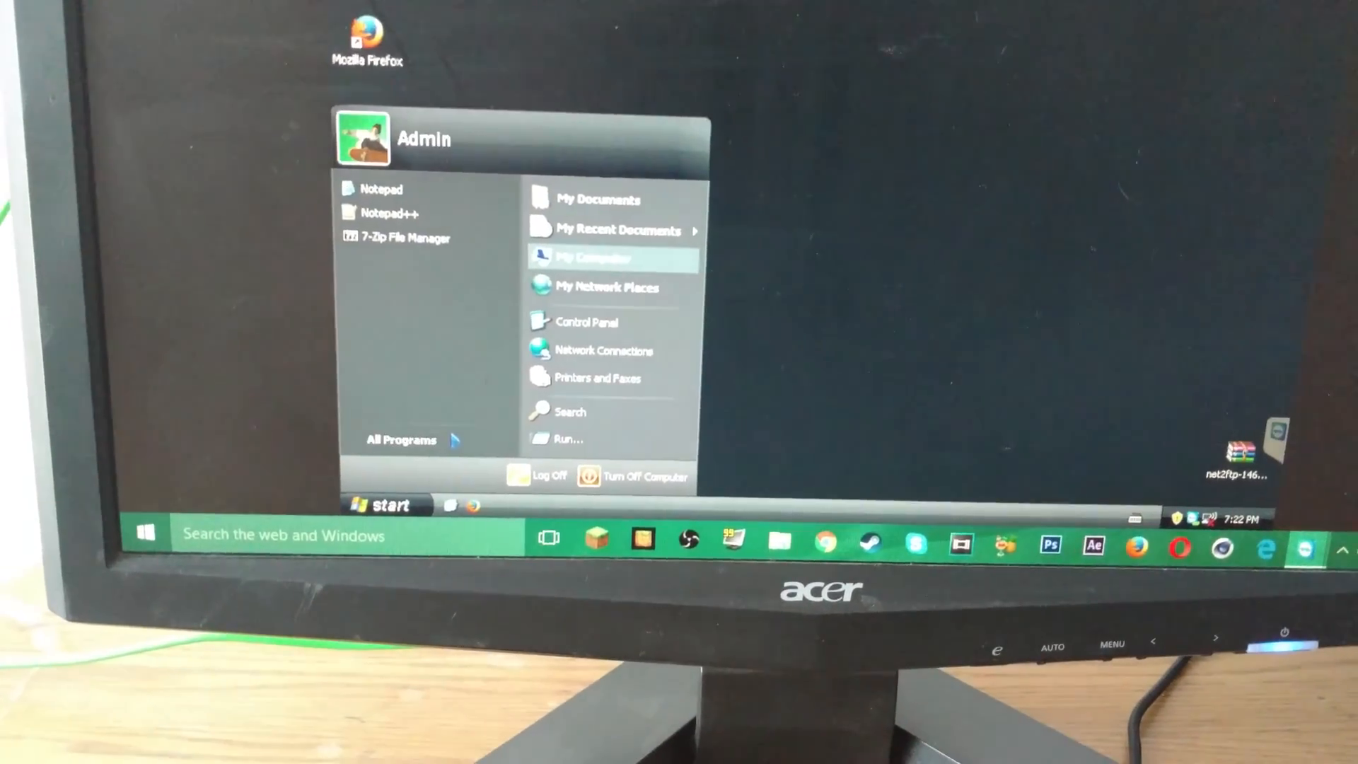
View the system specs (Celeron M 1.40 GHz, 1.99 GB RAM) in System Properties, then close it.
left_click(592, 256)
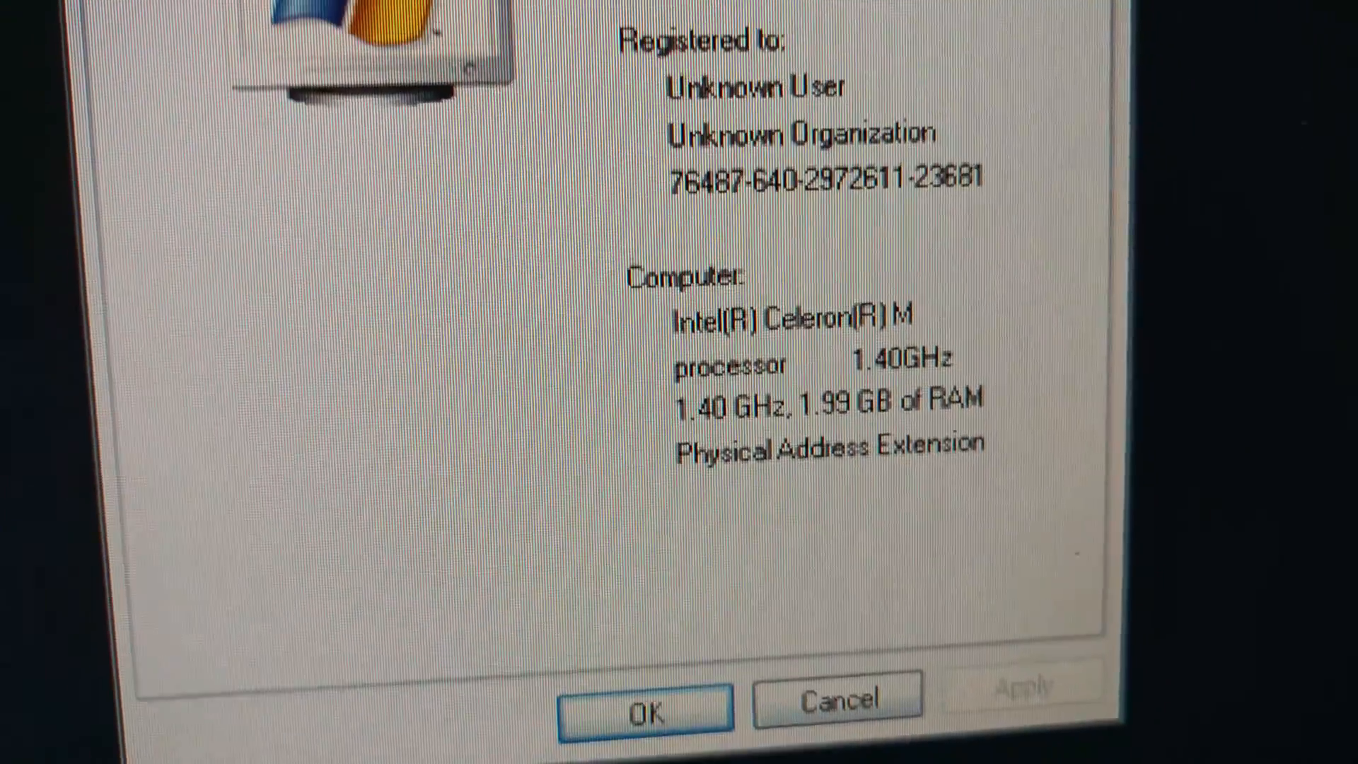
left_click(645, 710)
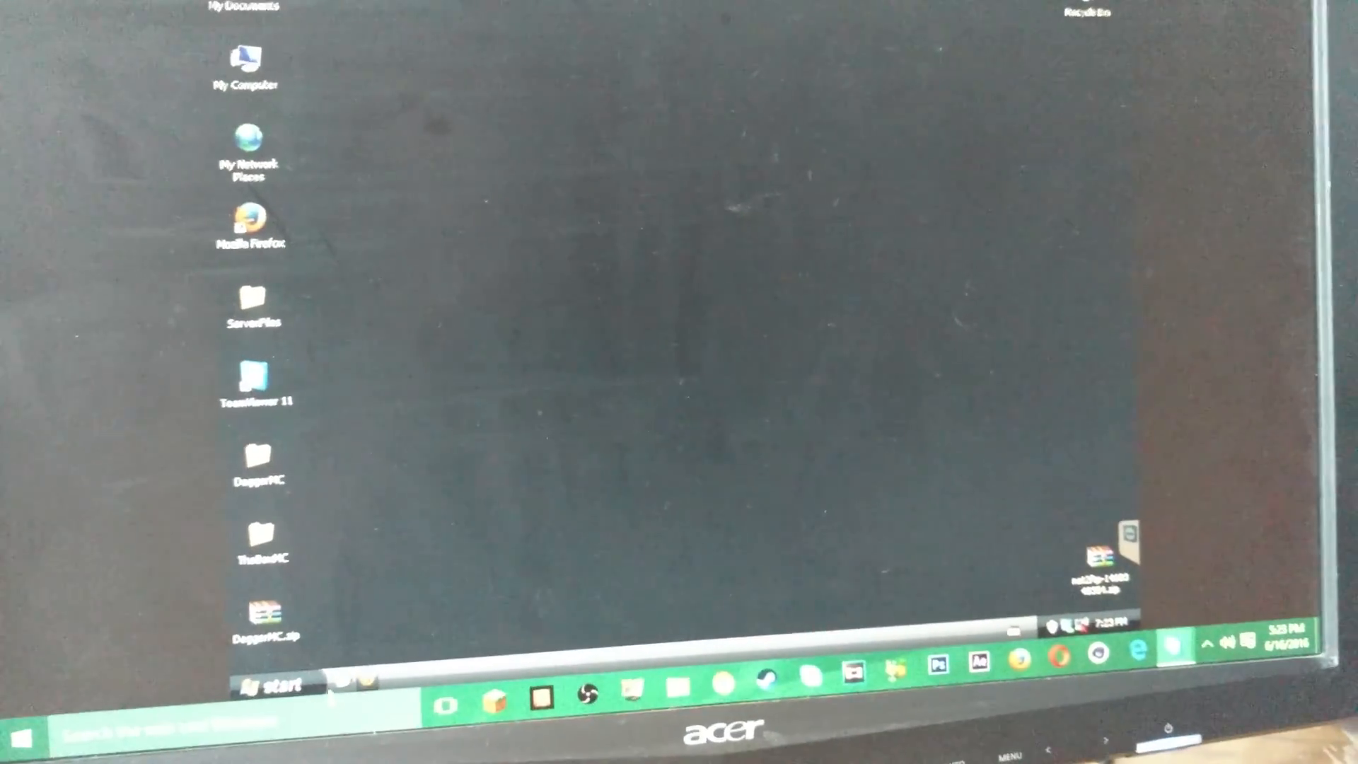
Open the DaggerMC server folder in Explorer, then minimize the window.
left_click(277, 685)
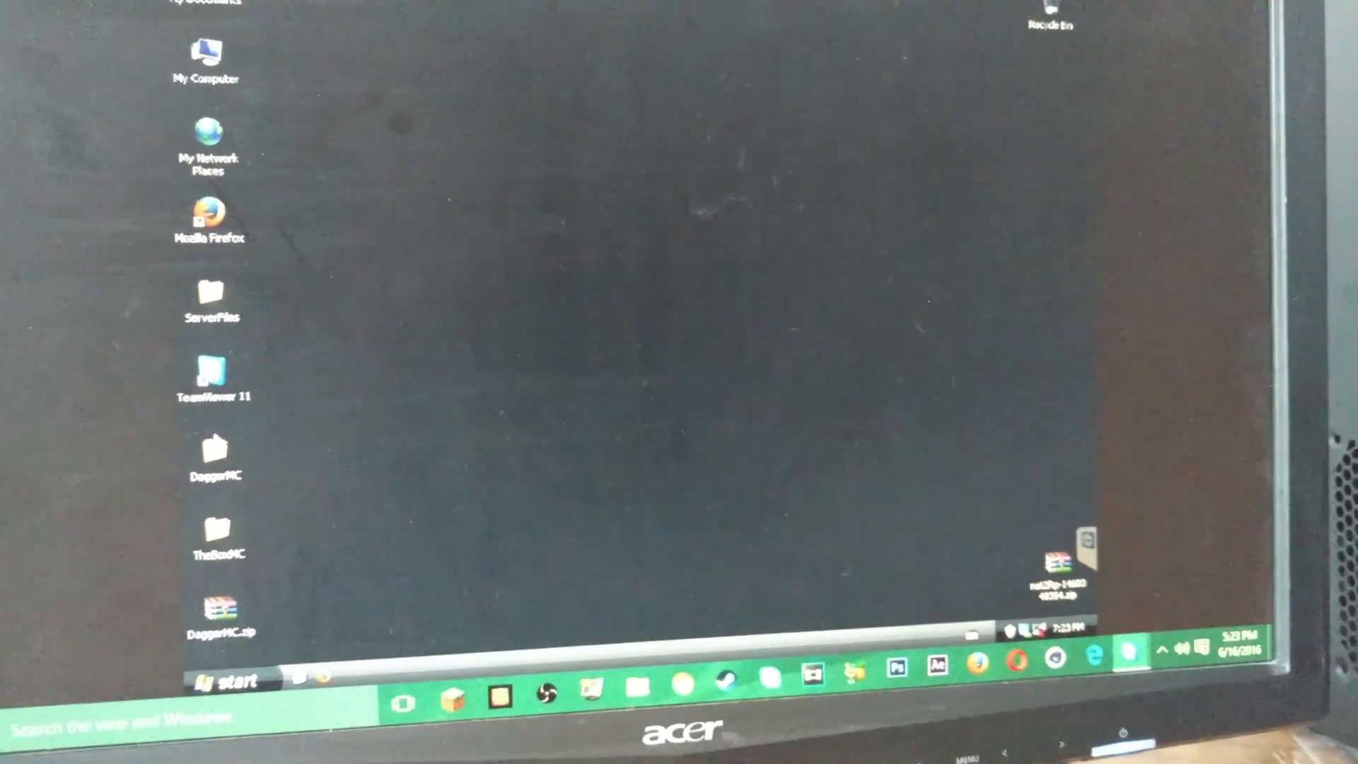
double_click(215, 450)
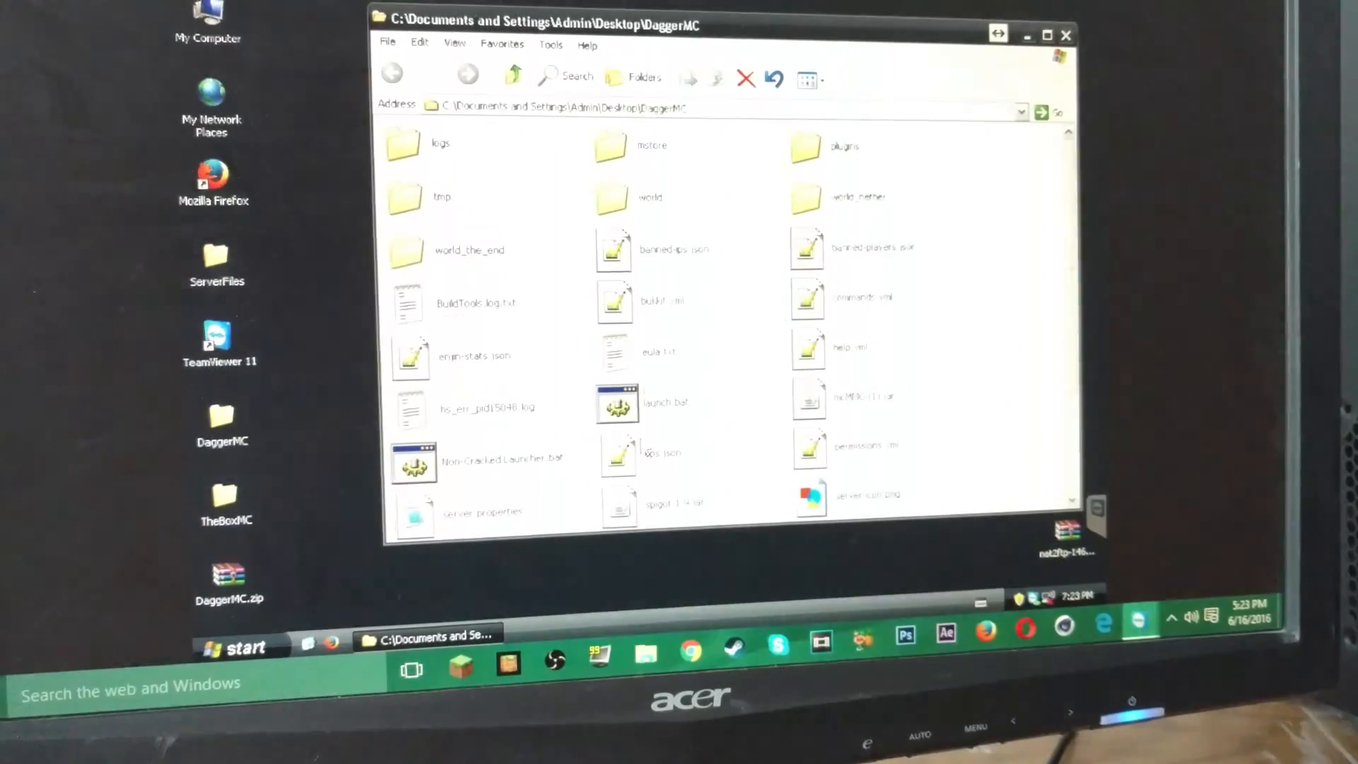
left_click(1027, 35)
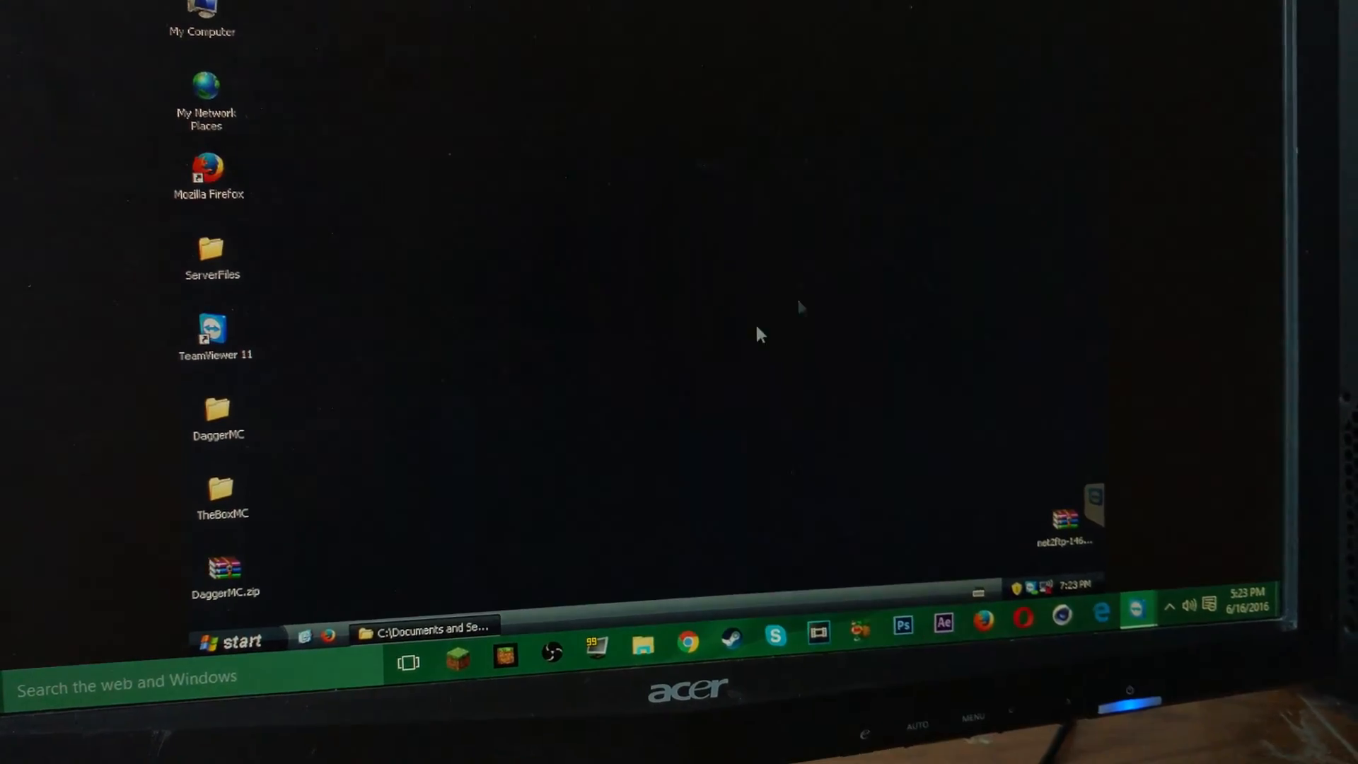